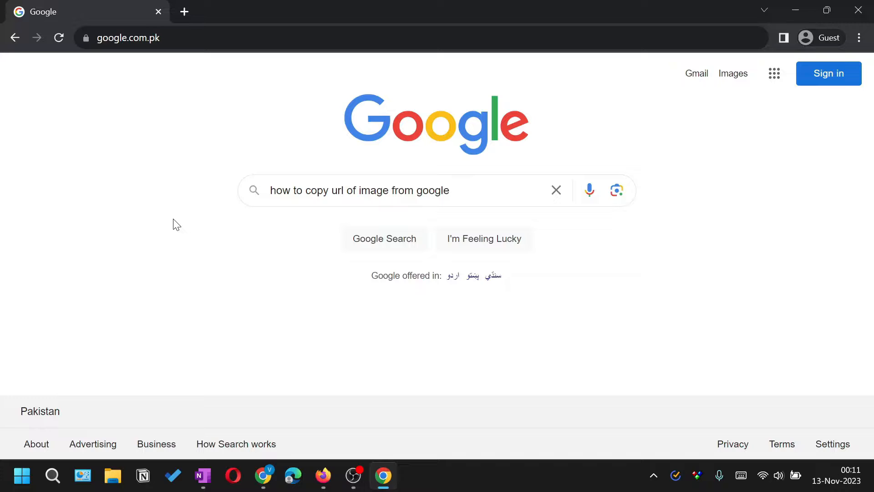
mouse_move(516, 234)
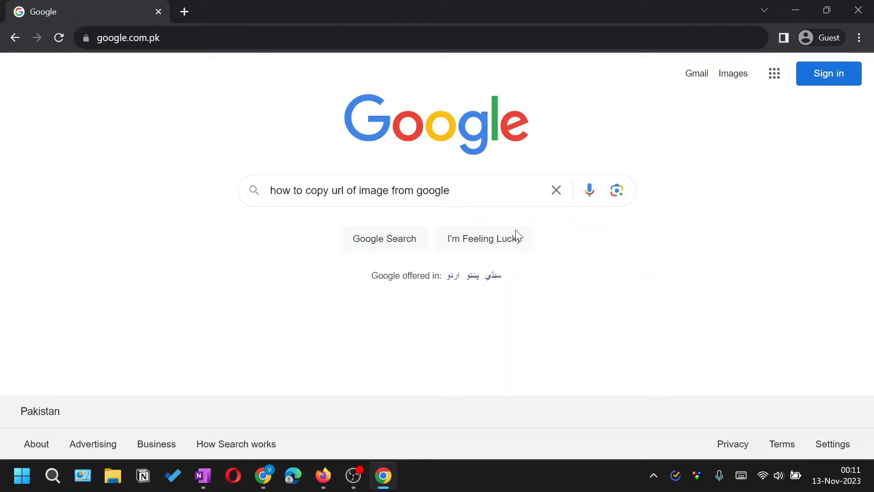
Clear the previous how-to query and run a Google search for 'mountains'.
click(556, 190)
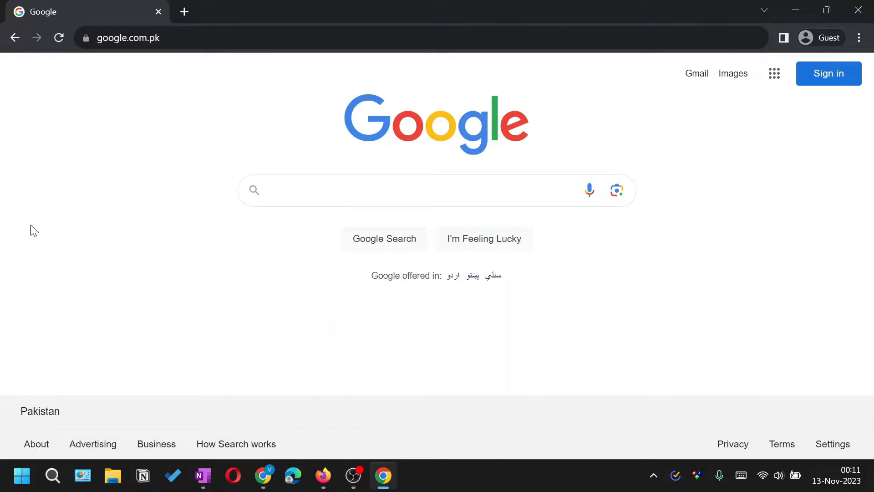
mouse_move(150, 217)
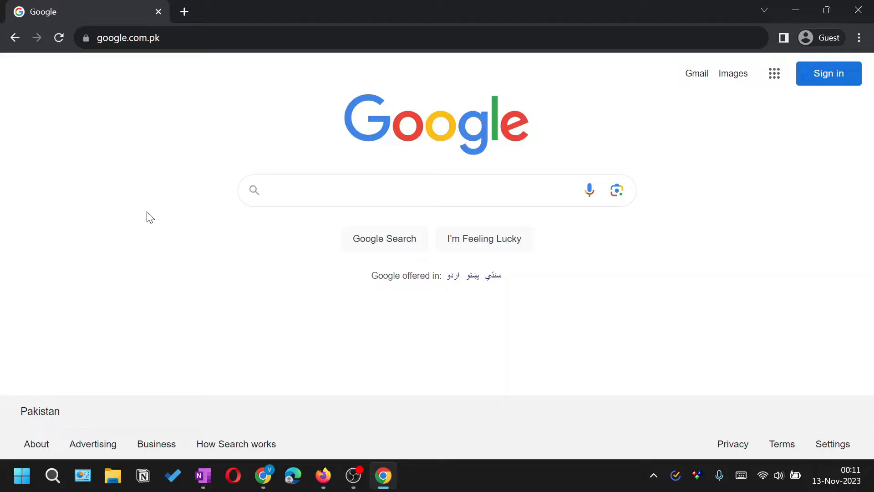
click(390, 190)
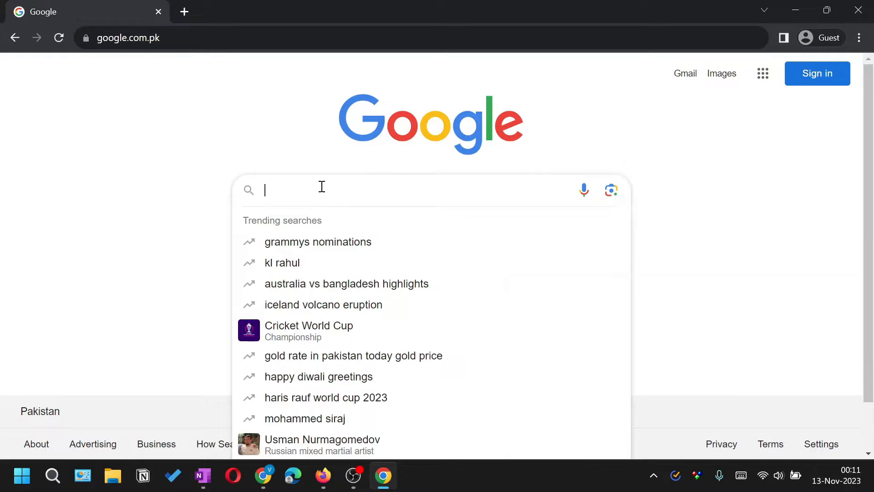
text(moutains)
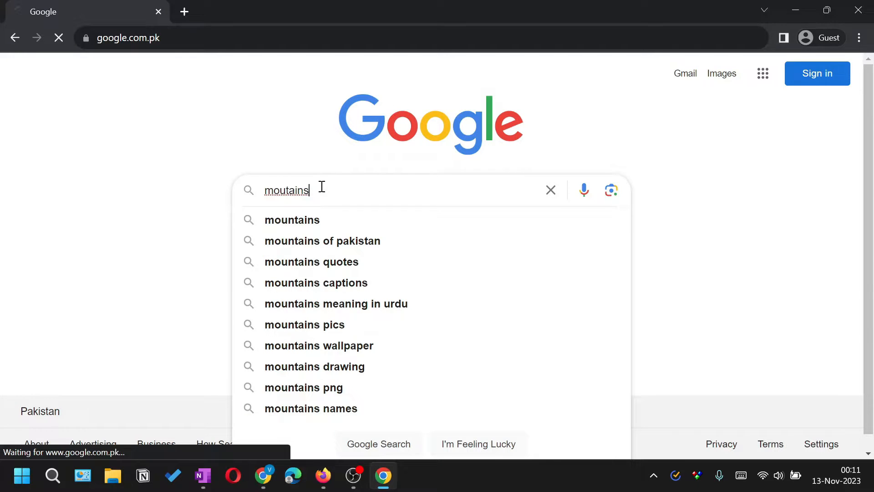
key(Return)
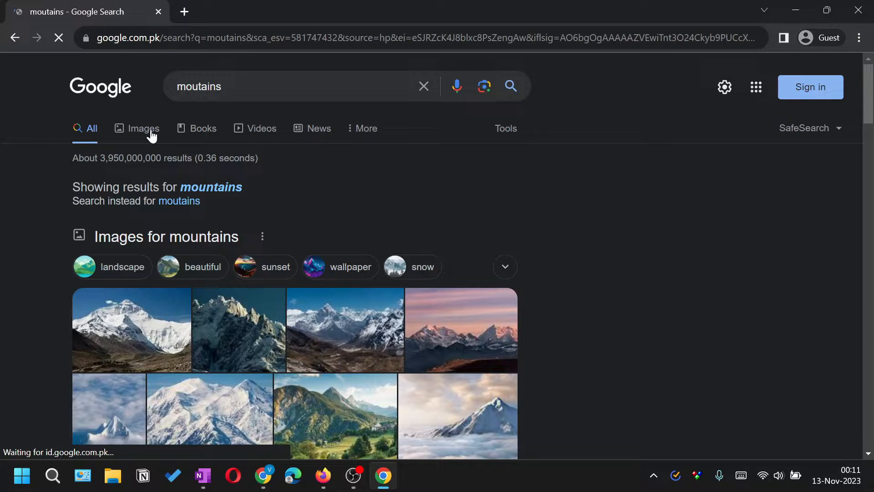
Switch to image results and preview the Britannica snowy-peaks image, closing the extra tabs it opened.
click(144, 128)
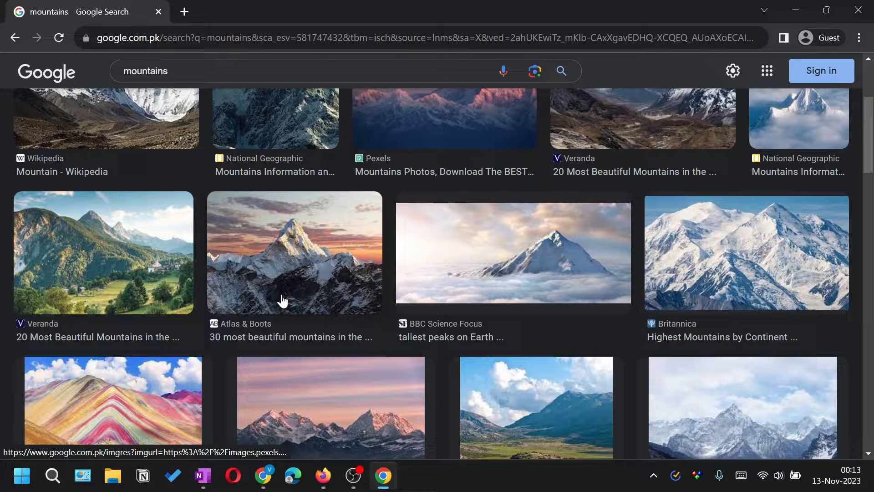
mouse_move(736, 250)
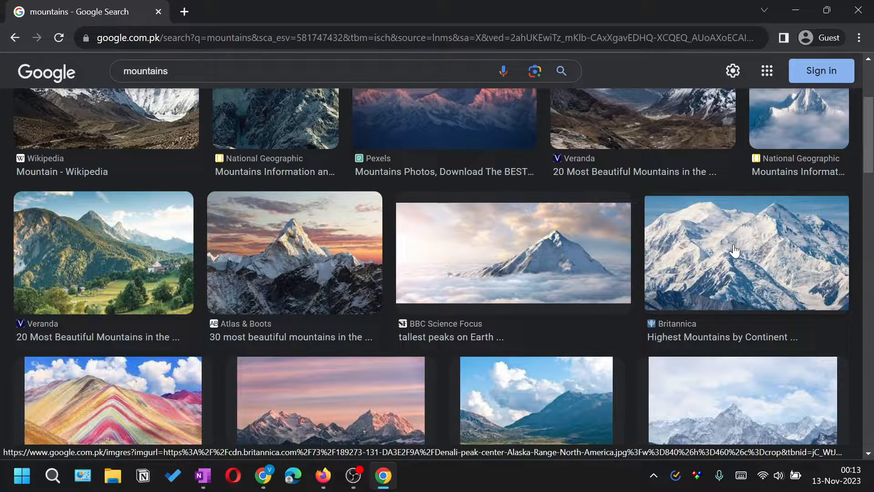
click(746, 253)
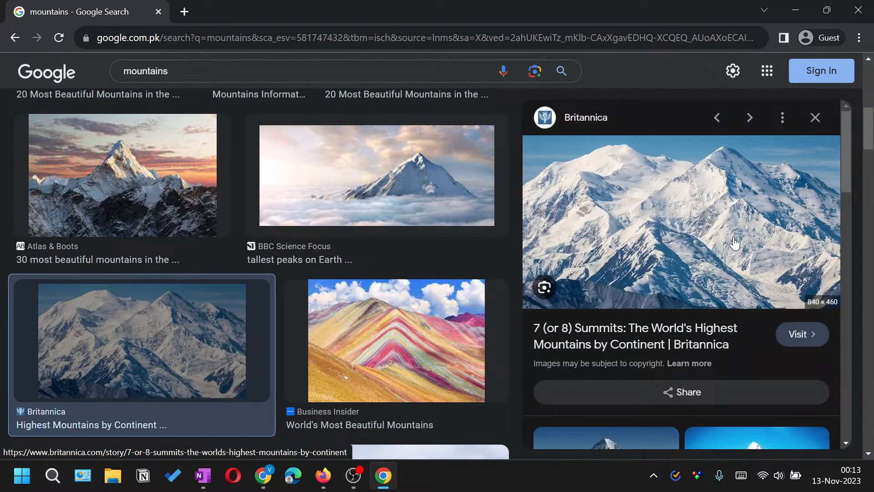
mouse_move(685, 220)
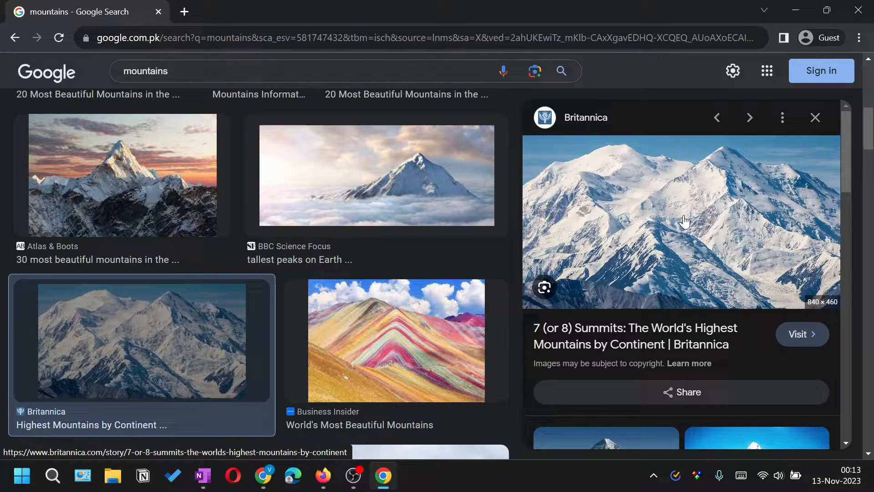
mouse_move(673, 199)
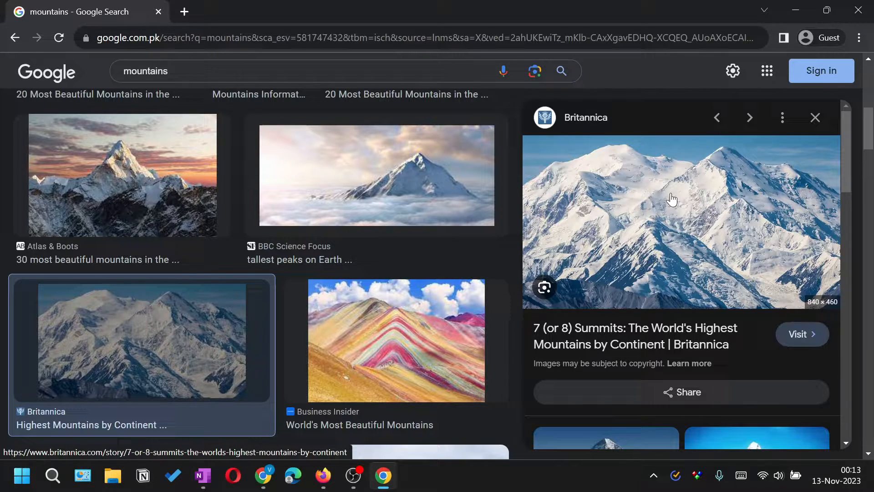
mouse_move(644, 244)
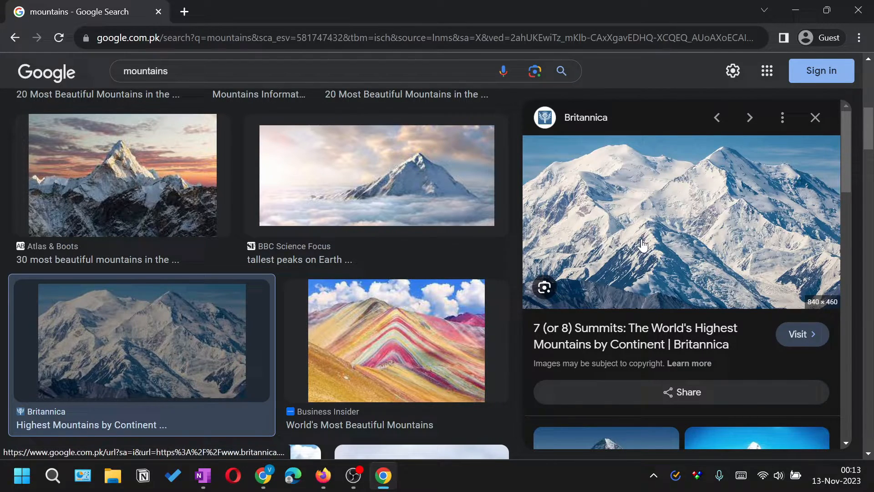
mouse_move(798, 335)
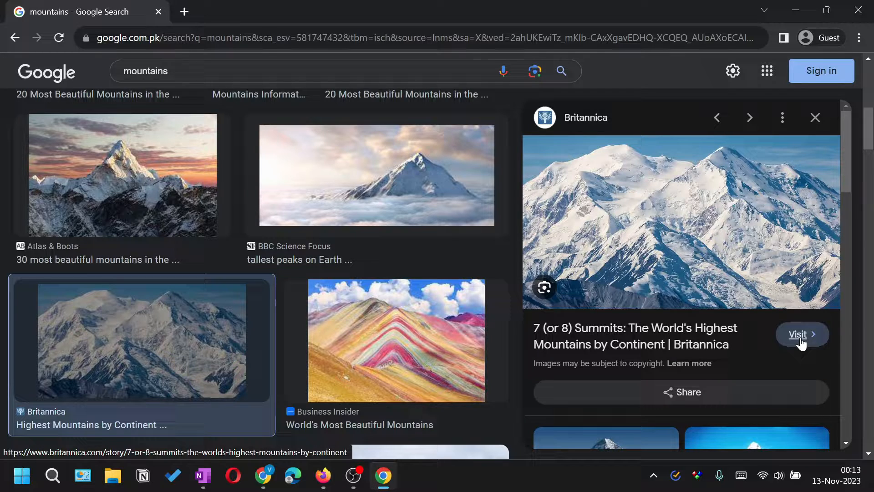
click(797, 335)
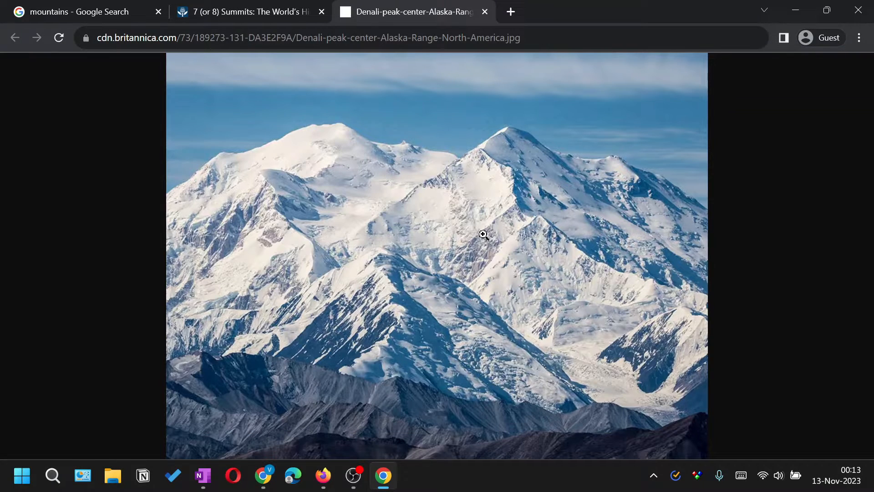
click(485, 12)
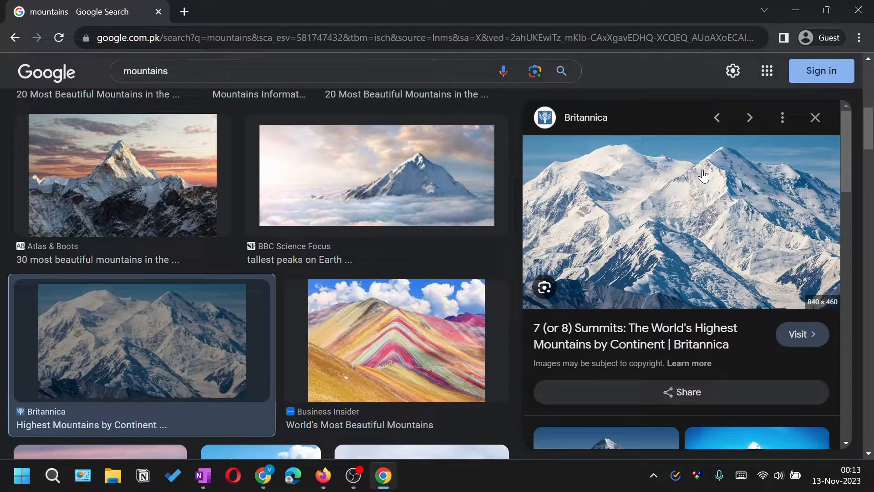
Open the Britannica Denali image at cdn.britannica.com/73/189273-131-DA3E2F9A in its own tab.
right_click(702, 175)
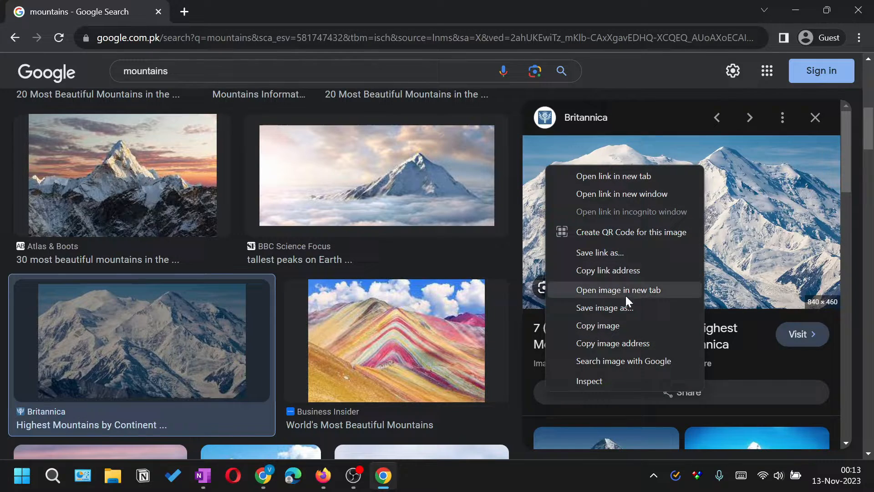
mouse_move(622, 343)
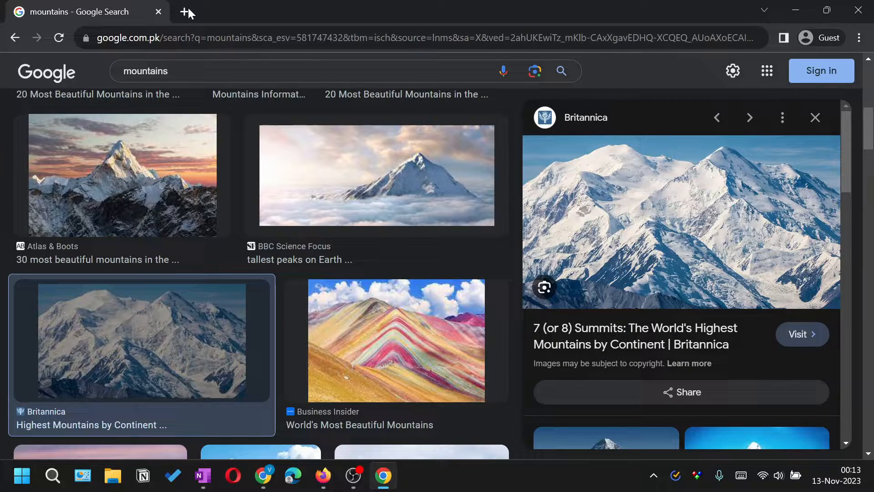
click(188, 11)
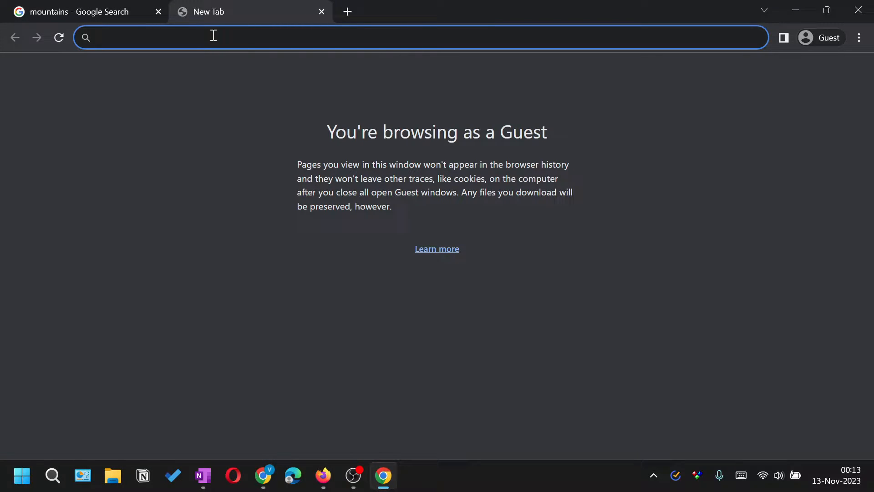
text(cdn.britannica.com/73/189273-131-DA3E2F9A/Denali-peak-center-Alaska-Range-North-America.jpg?w=840&h=460&c=crop)
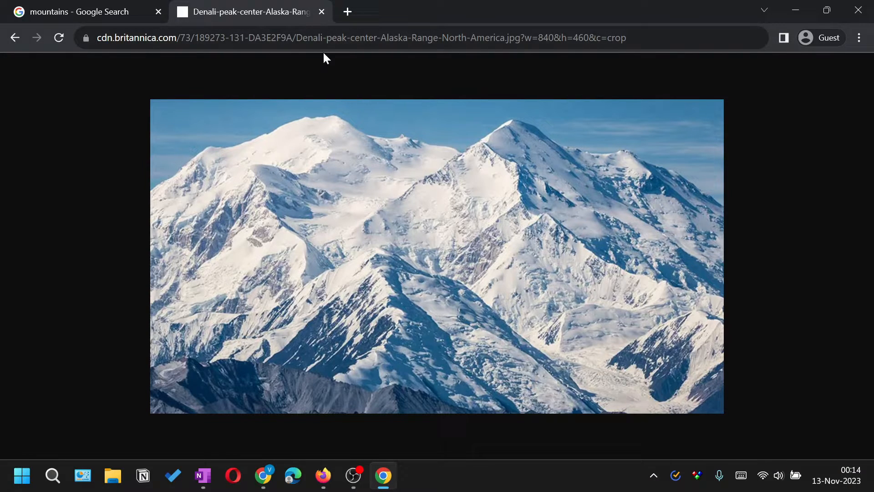
mouse_move(425, 300)
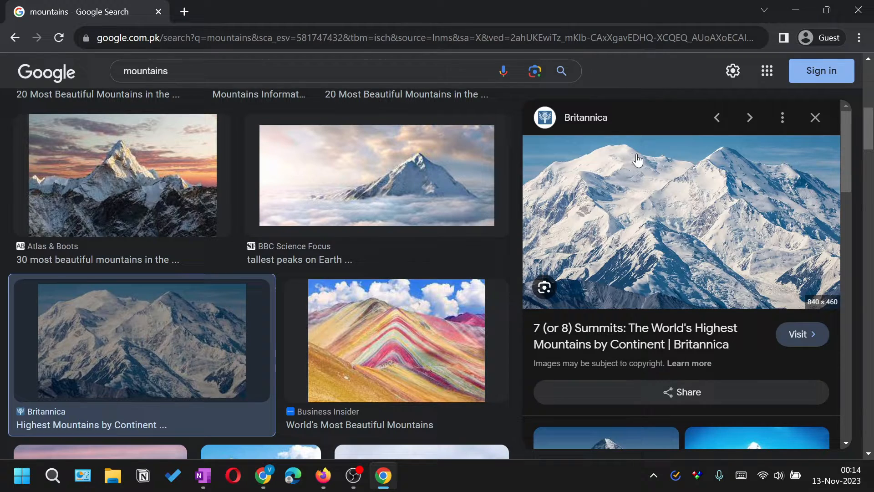
right_click(638, 160)
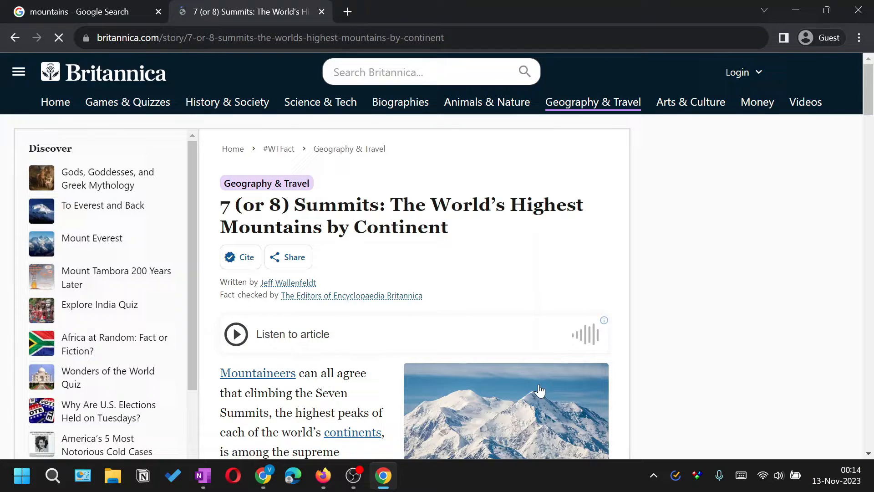
click(321, 10)
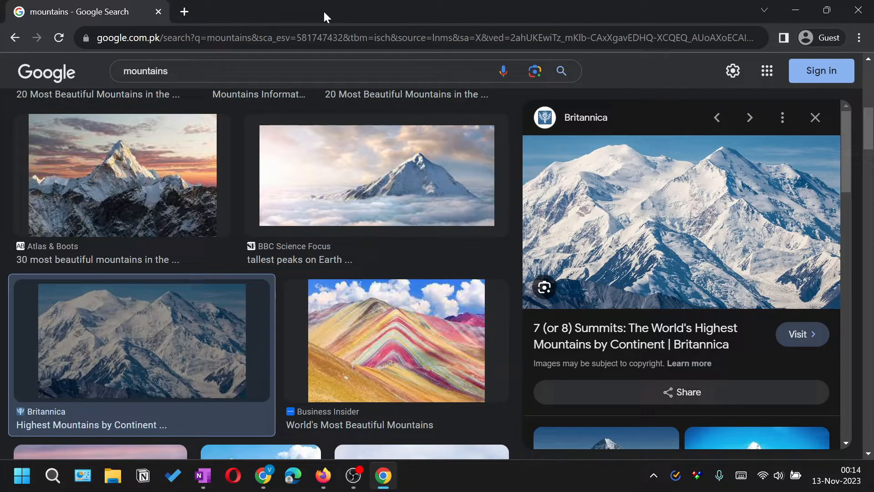
mouse_move(661, 207)
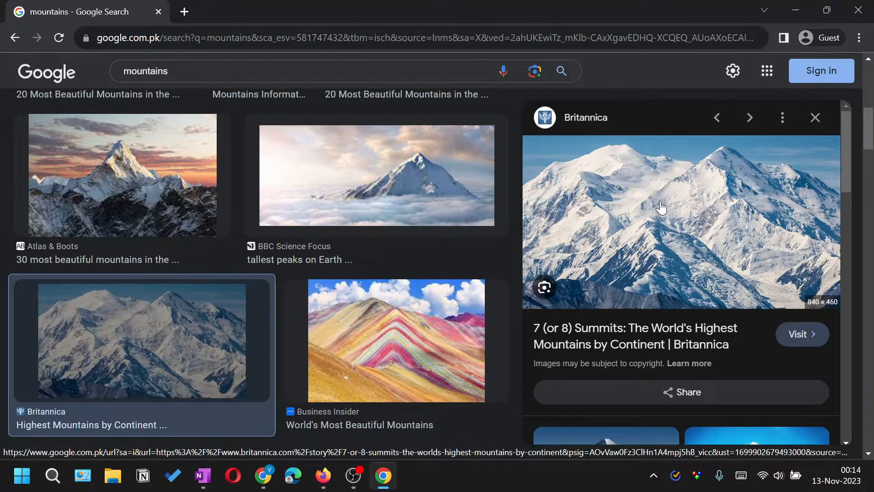
mouse_move(686, 400)
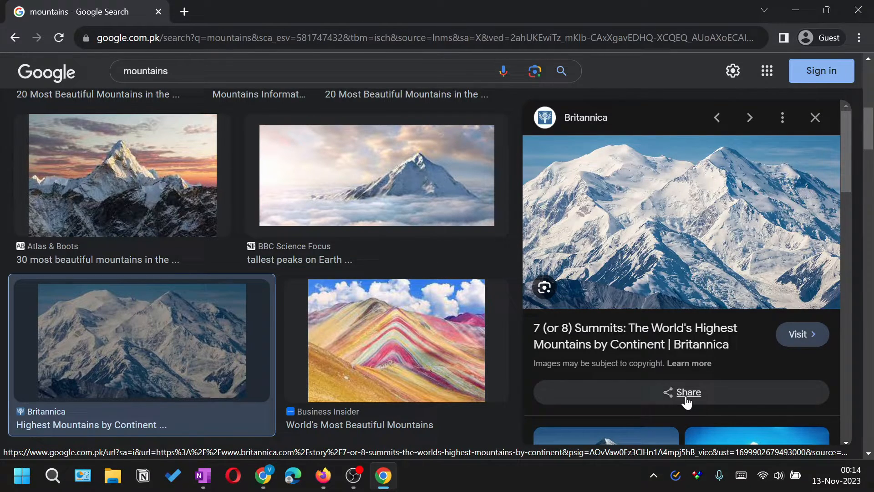
Copy the Britannica Denali image's short share link from its Share options.
click(688, 392)
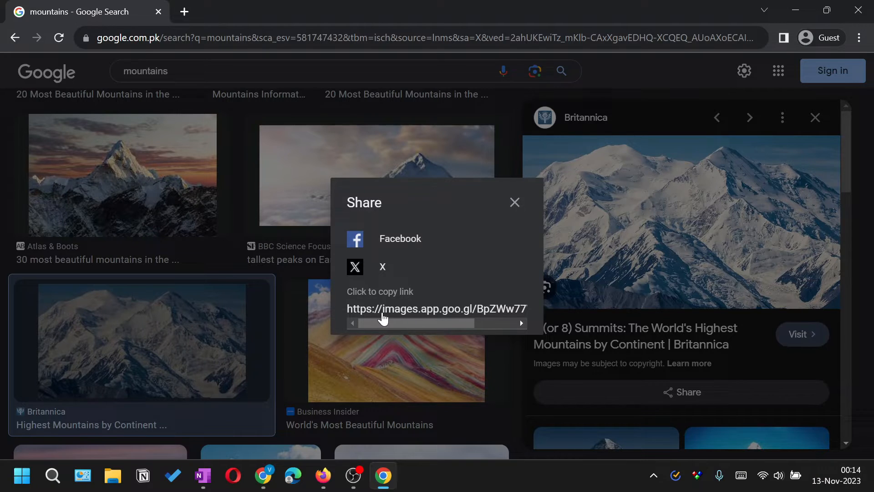
mouse_move(403, 303)
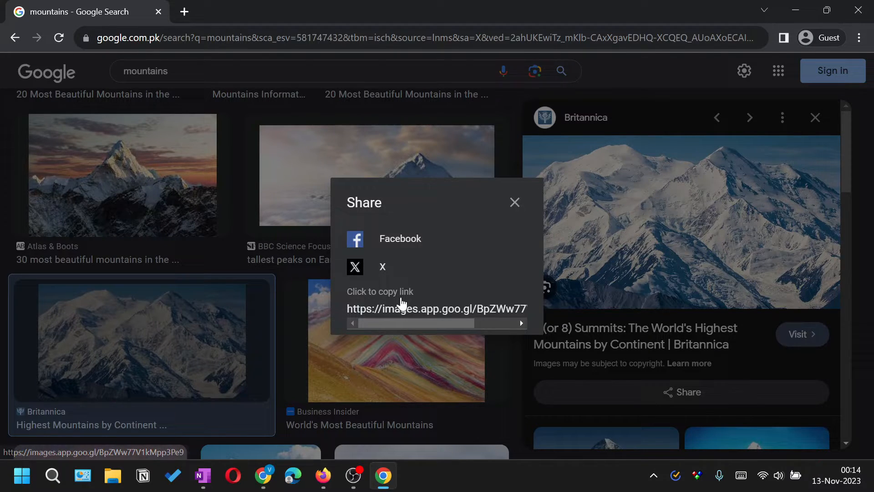
click(437, 308)
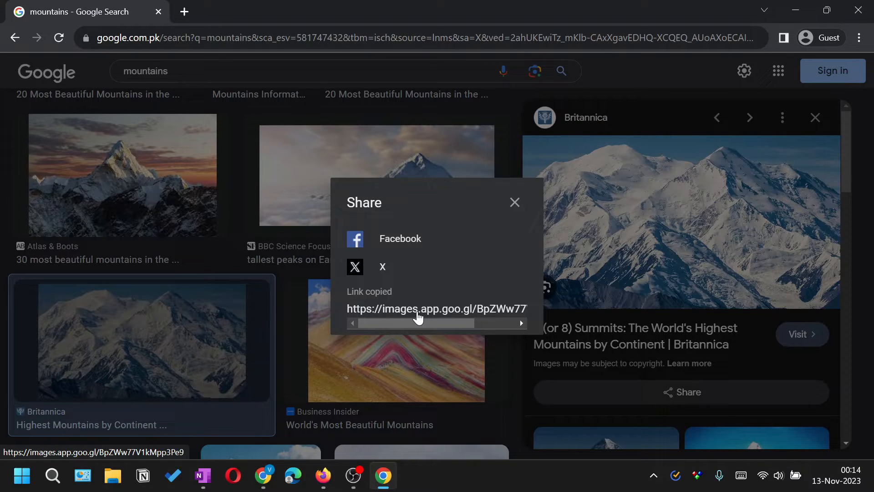
mouse_move(487, 234)
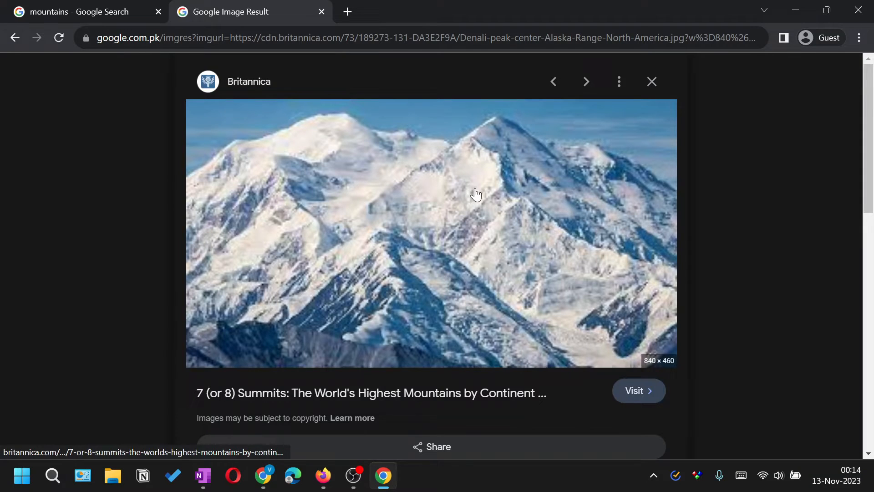
mouse_move(517, 156)
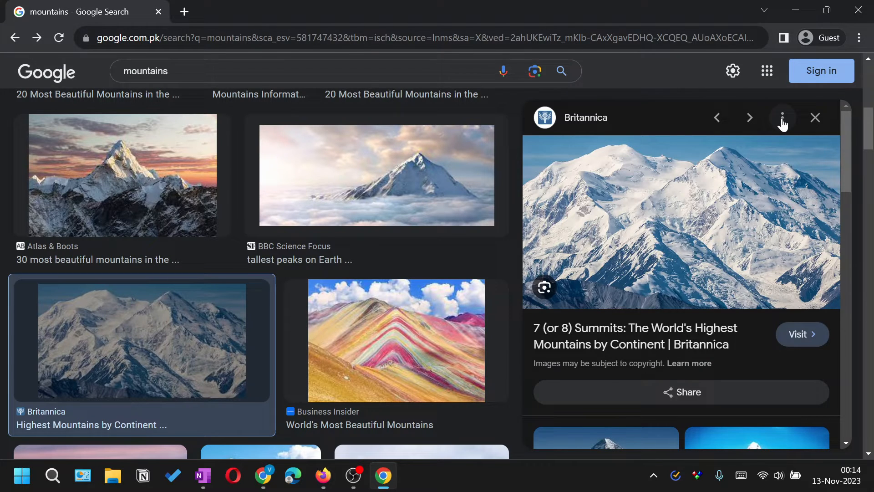
mouse_move(784, 127)
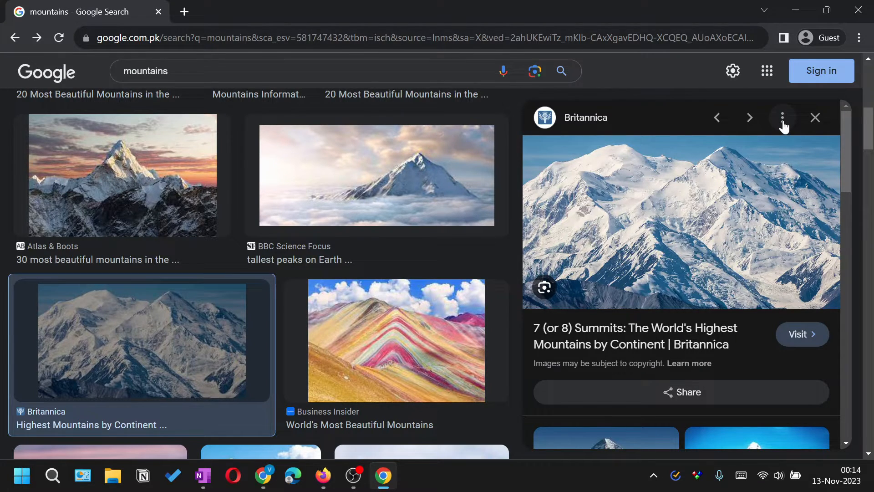
Copy the Denali share link from the three-dot menu, open it in a new tab, then close it.
click(782, 118)
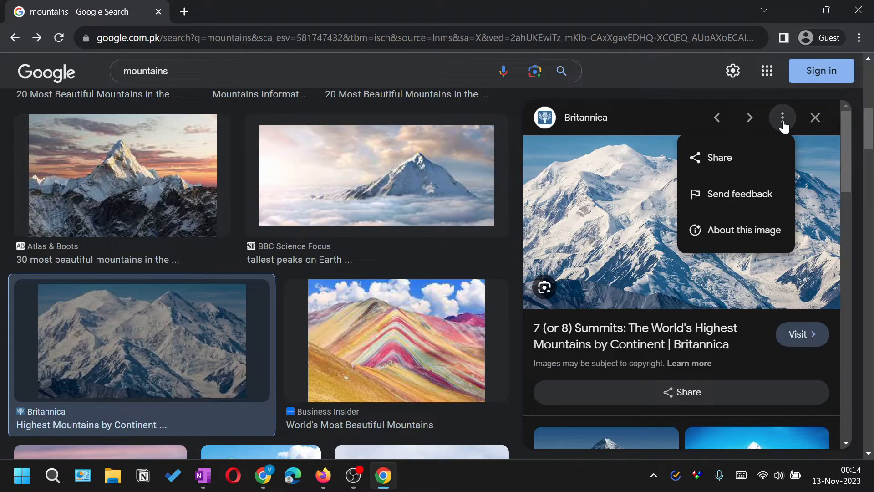
click(719, 157)
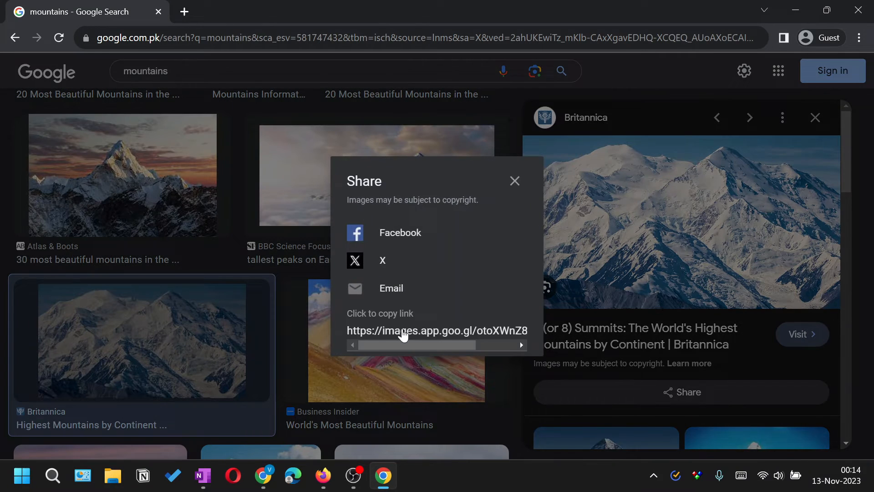
click(438, 330)
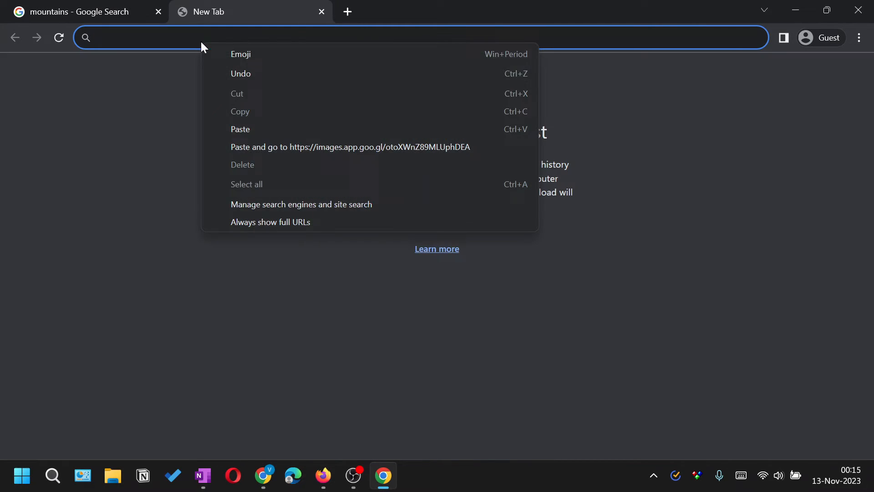
click(350, 146)
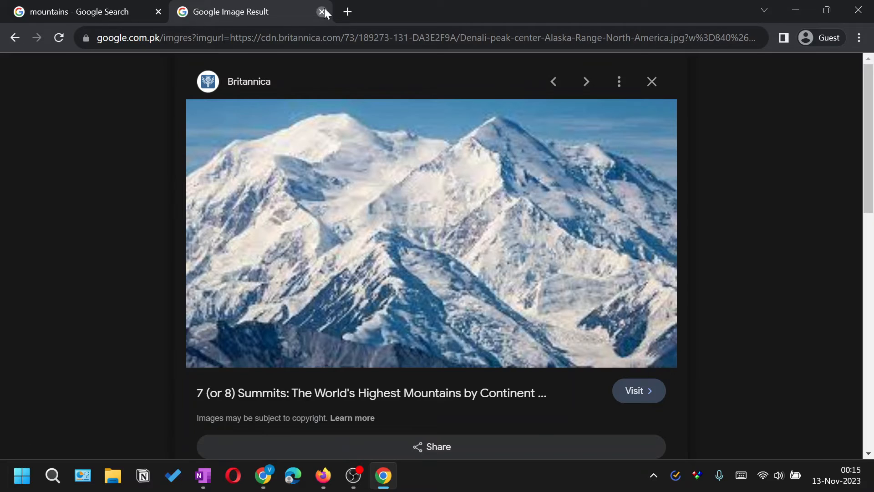
click(322, 11)
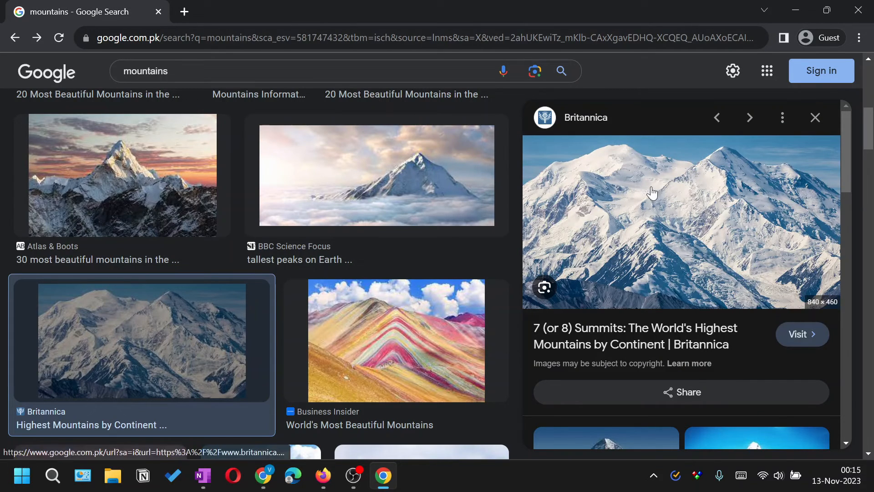
Copy the Denali preview's image address and paste-and-go it in a new tab.
right_click(653, 192)
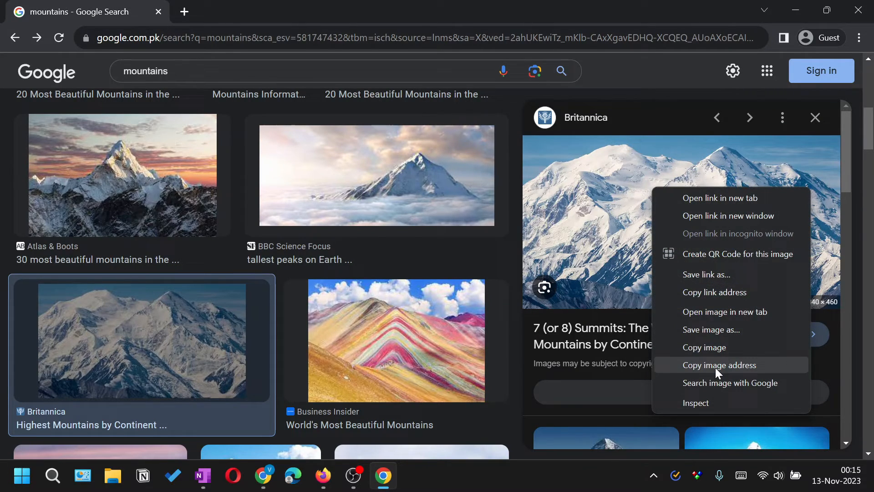
click(720, 198)
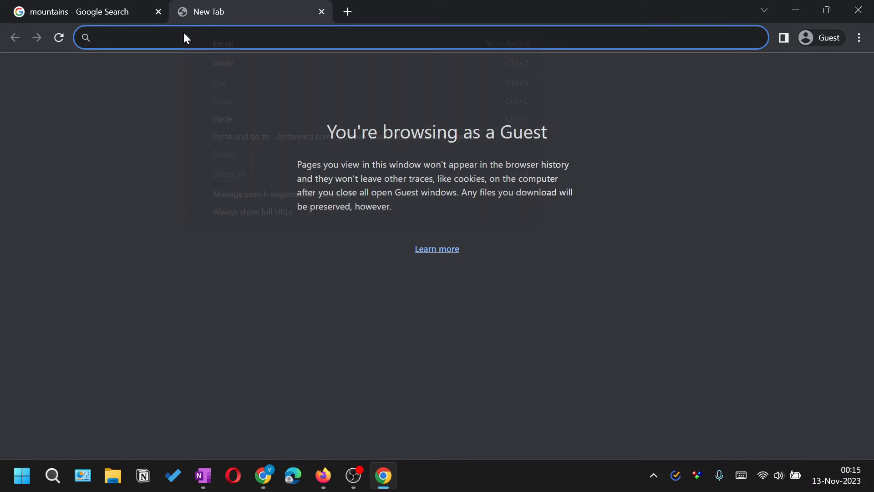
click(270, 137)
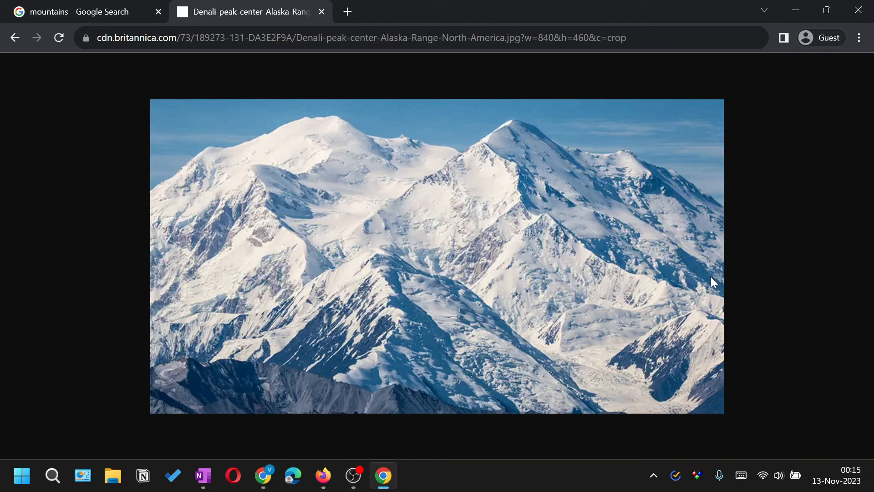